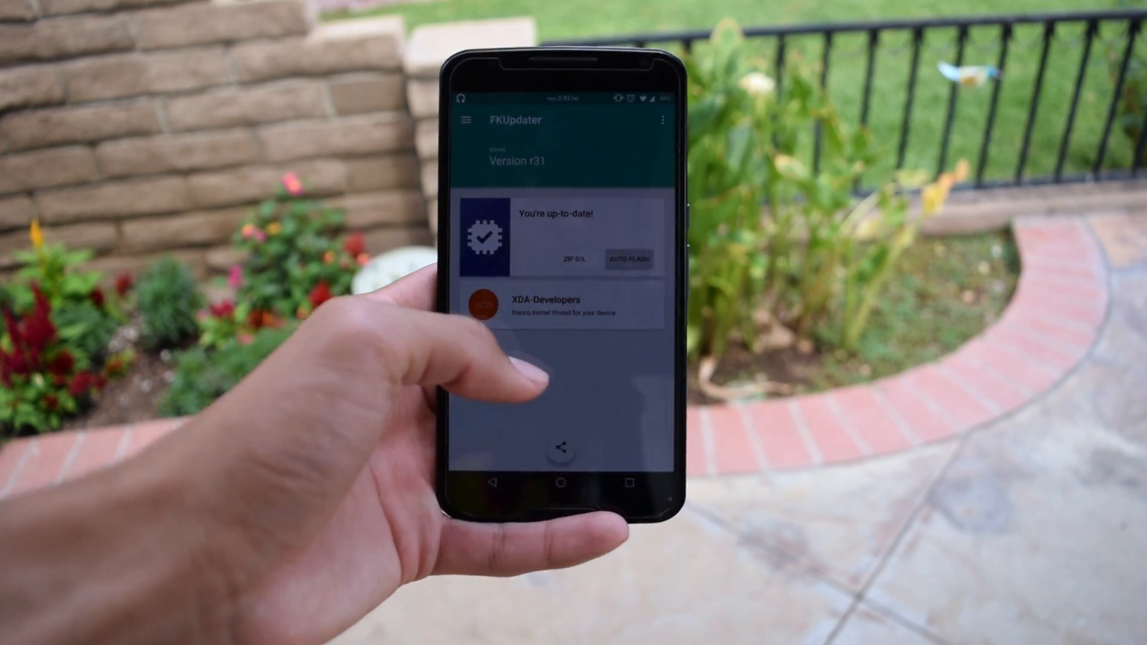
Open FKUpdater's navigation drawer listing sections from Backup and CPU manager to Settings and Feedback.
{"action": "left_click", "coordinate": [466, 120]}
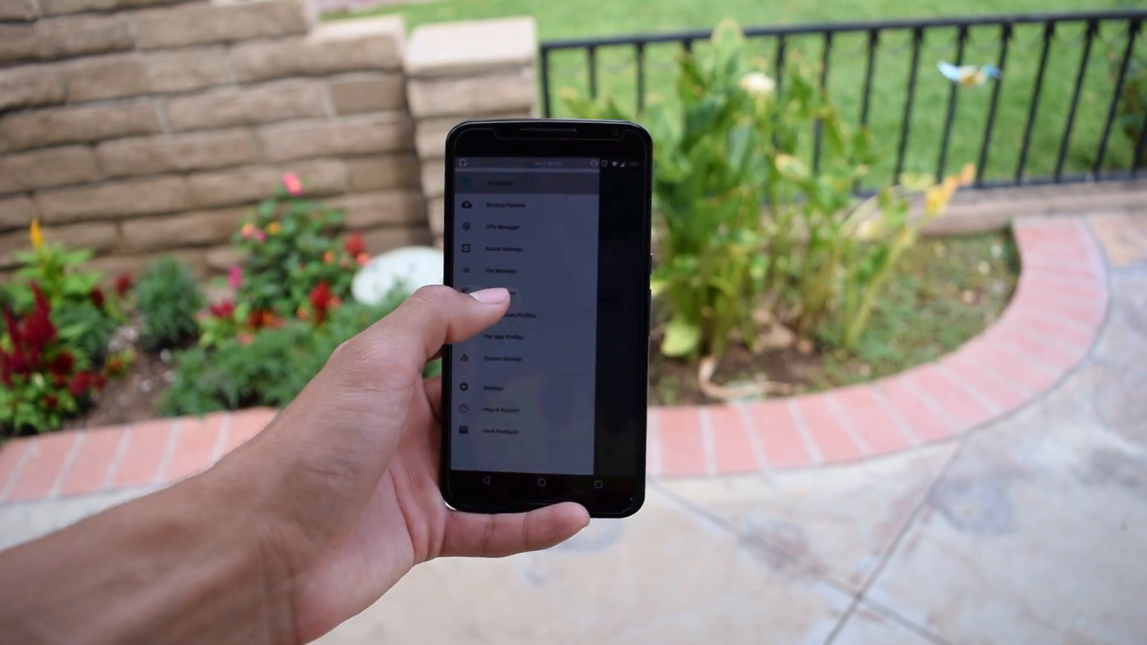